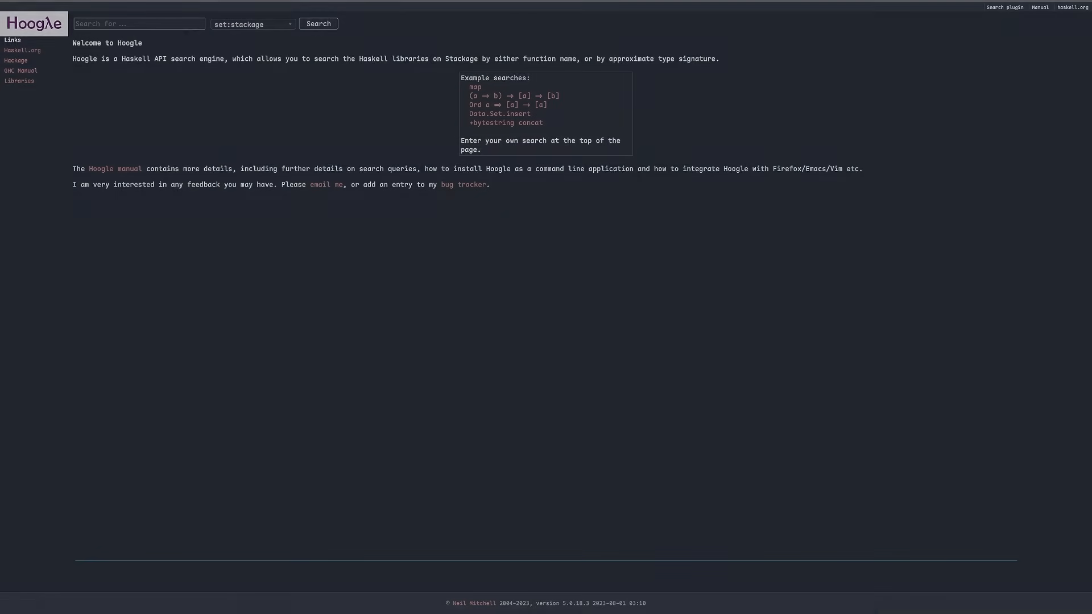
Search Hoogle for 'Integer -> String +base' and select the show :: Show a => a -> String result.
left_click(138, 24)
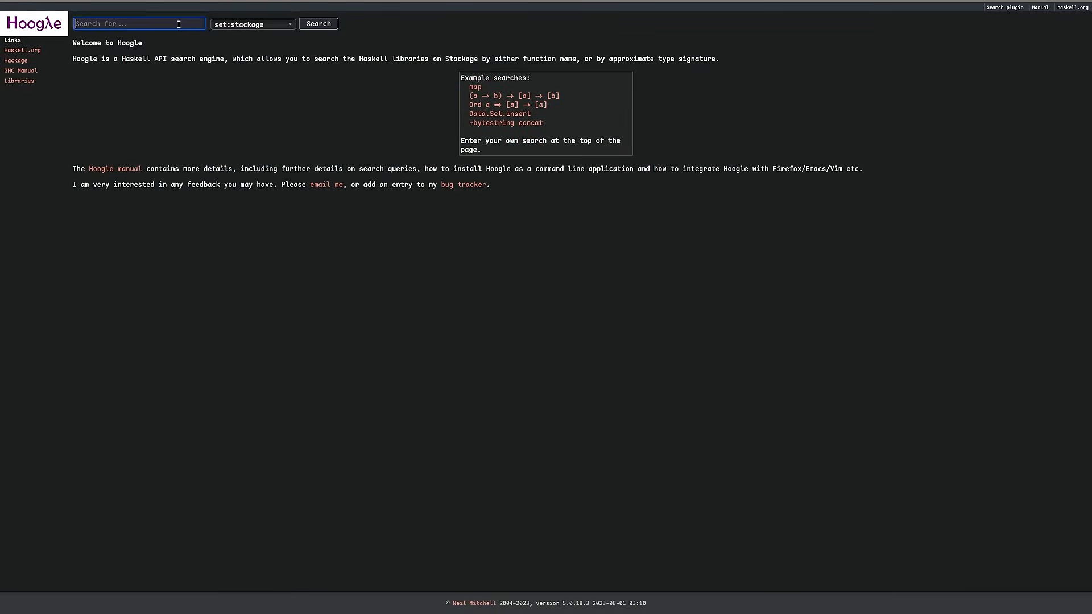
type("Integer -> String")
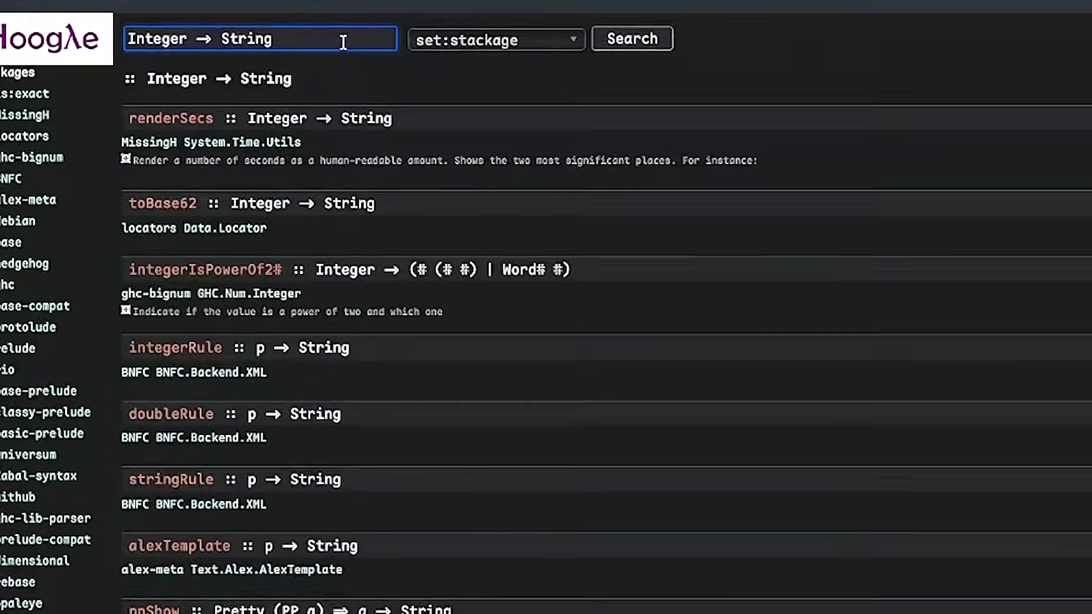
type("+base")
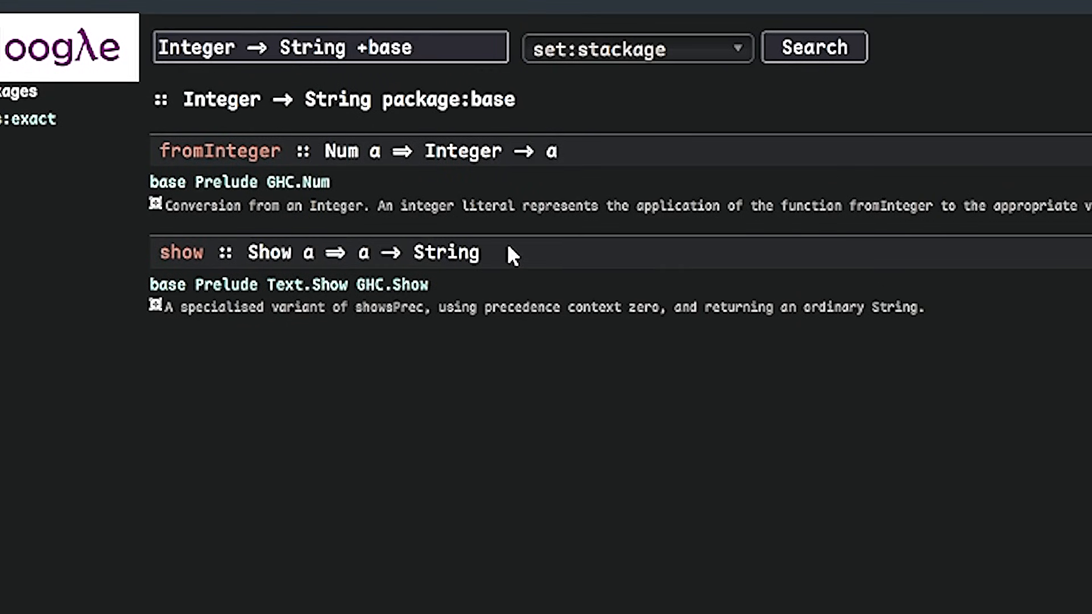
double_click(317, 252)
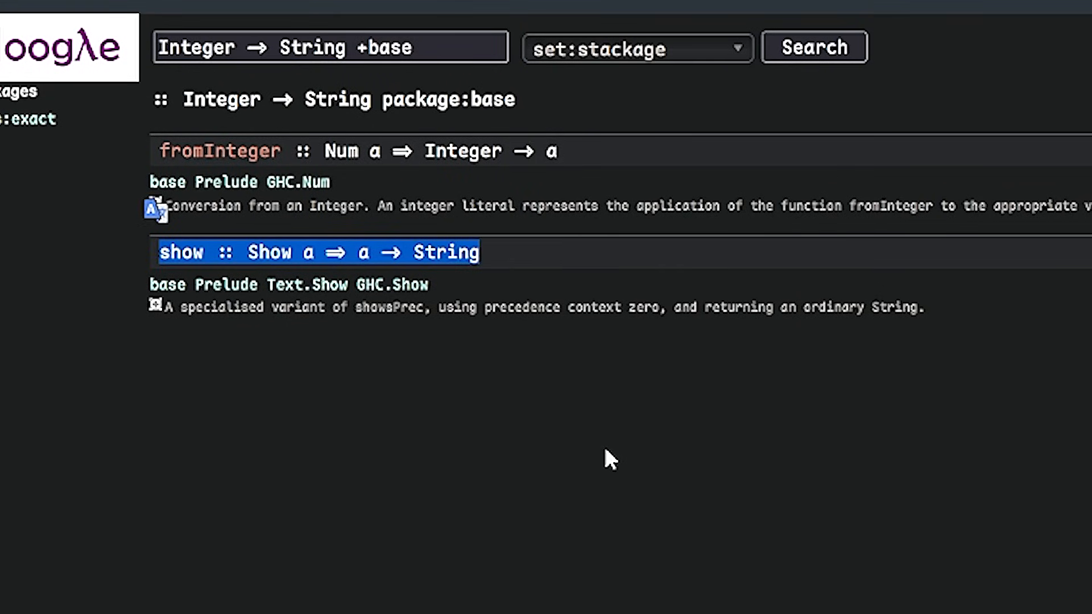